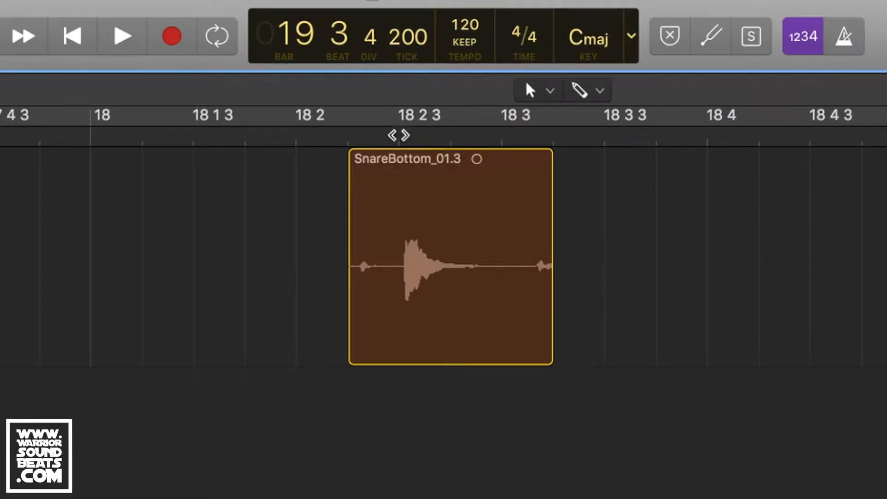
Focus FL Studio and set a loop region spanning several bars over the 808 and crash clips
{"action": "left_click", "coordinate": [347, 134]}
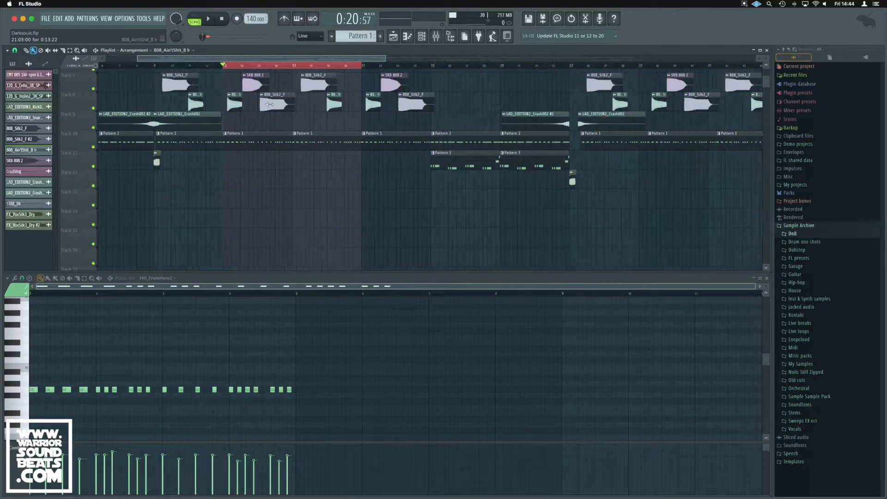
{"action": "left_click", "coordinate": [208, 19]}
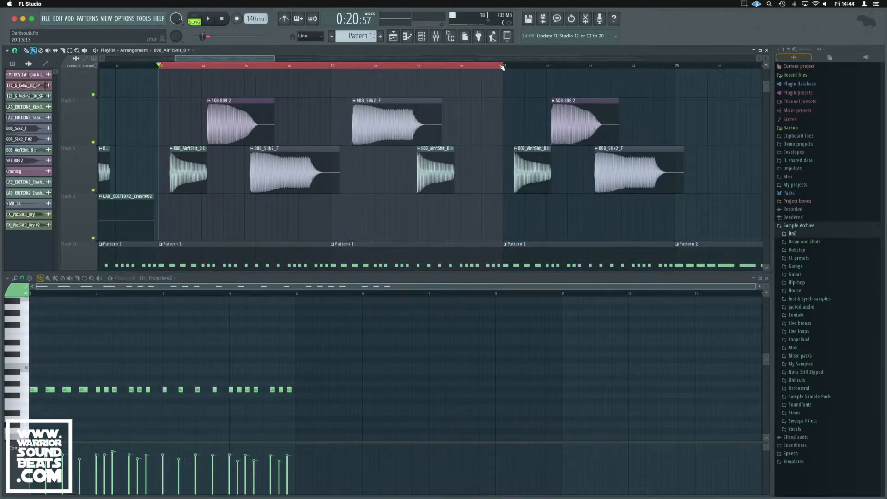
Shorten the loop region to about one bar around the 808_Ain'tShit_B clip
{"action": "left_click", "coordinate": [207, 18]}
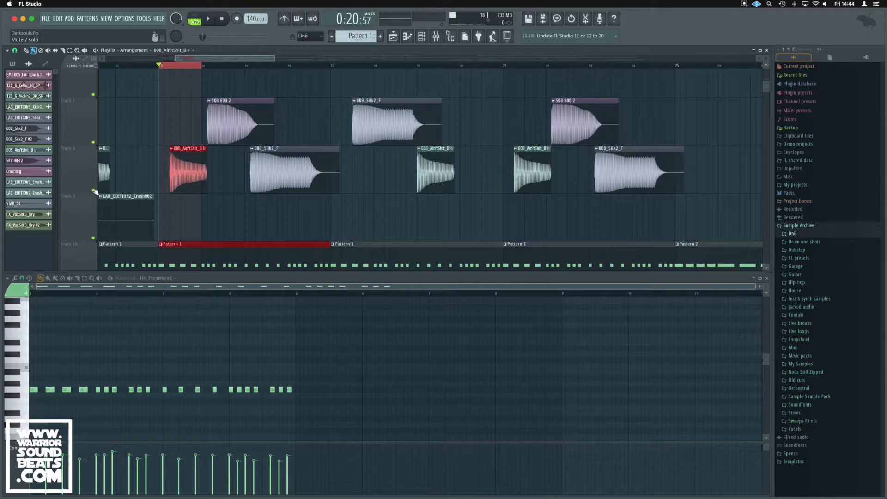
{"action": "left_click", "coordinate": [207, 19]}
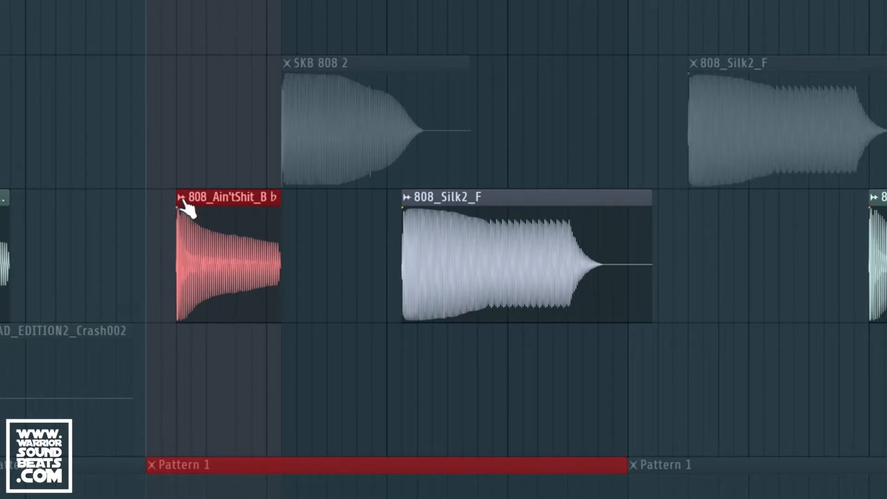
Create a volume automation clip for 808_Ain'tShit_B from its clip menu
{"action": "right_click", "coordinate": [184, 203]}
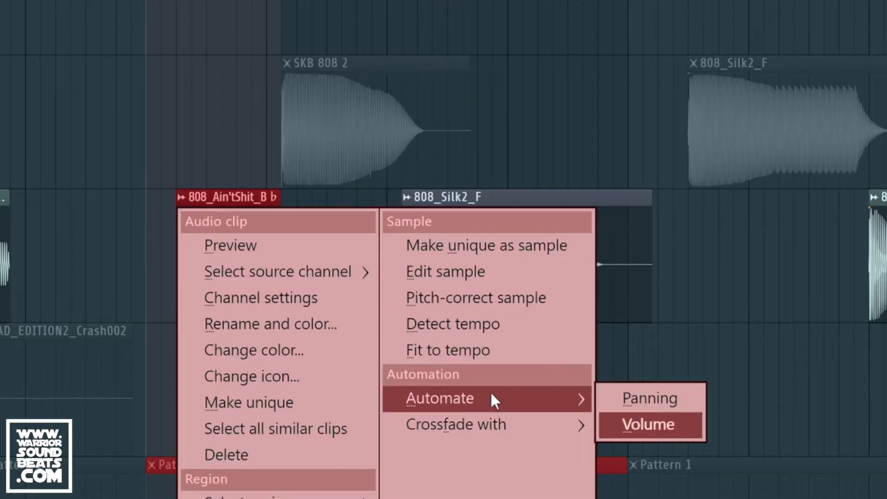
{"action": "left_click", "coordinate": [650, 423]}
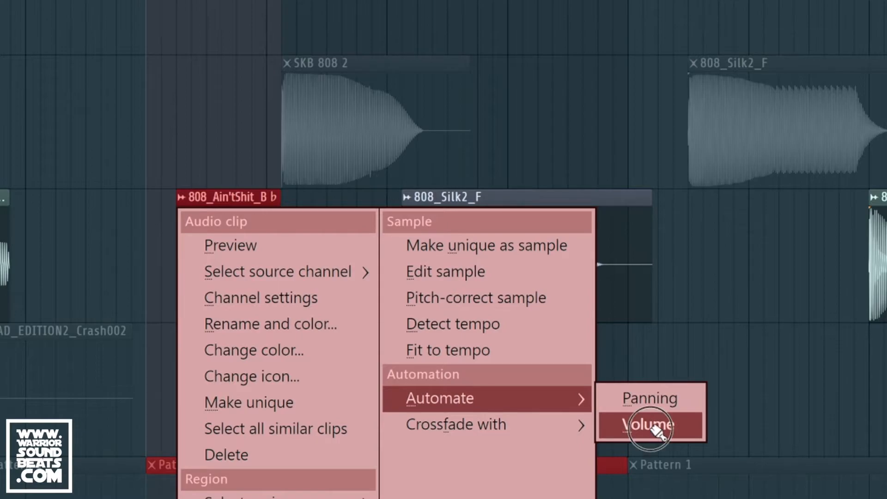
{"action": "left_click", "coordinate": [647, 425]}
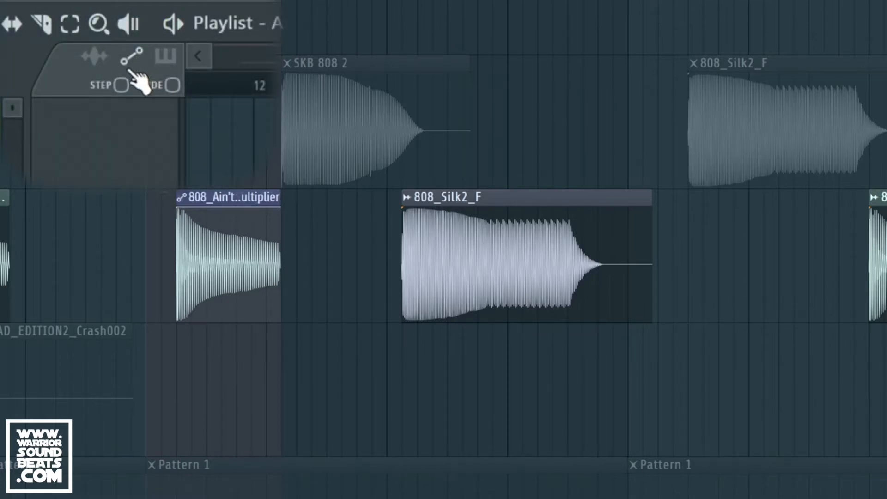
Add an automation point near the end of the 808_Ain'tShit_B volume envelope
{"action": "left_click", "coordinate": [94, 55]}
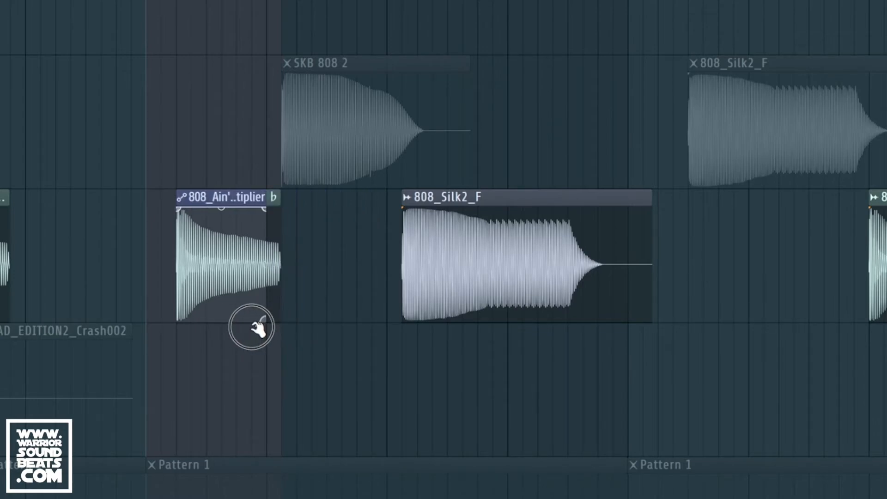
{"action": "mouse_move", "coordinate": [260, 328]}
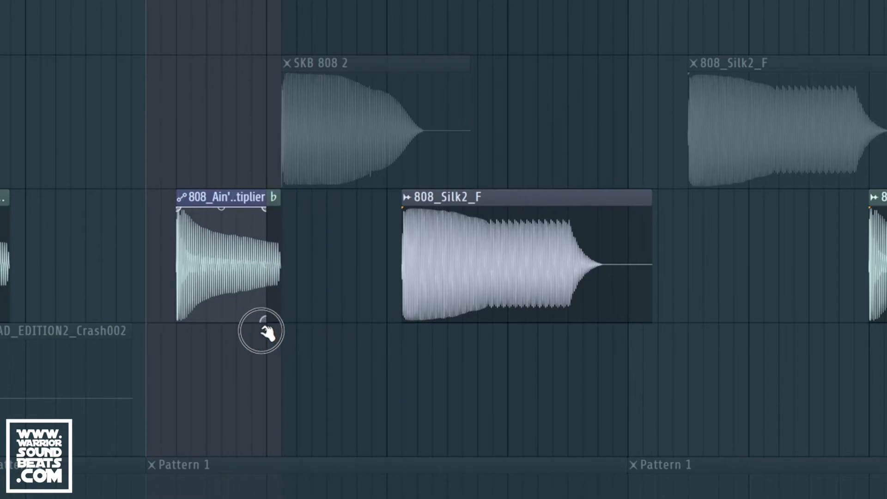